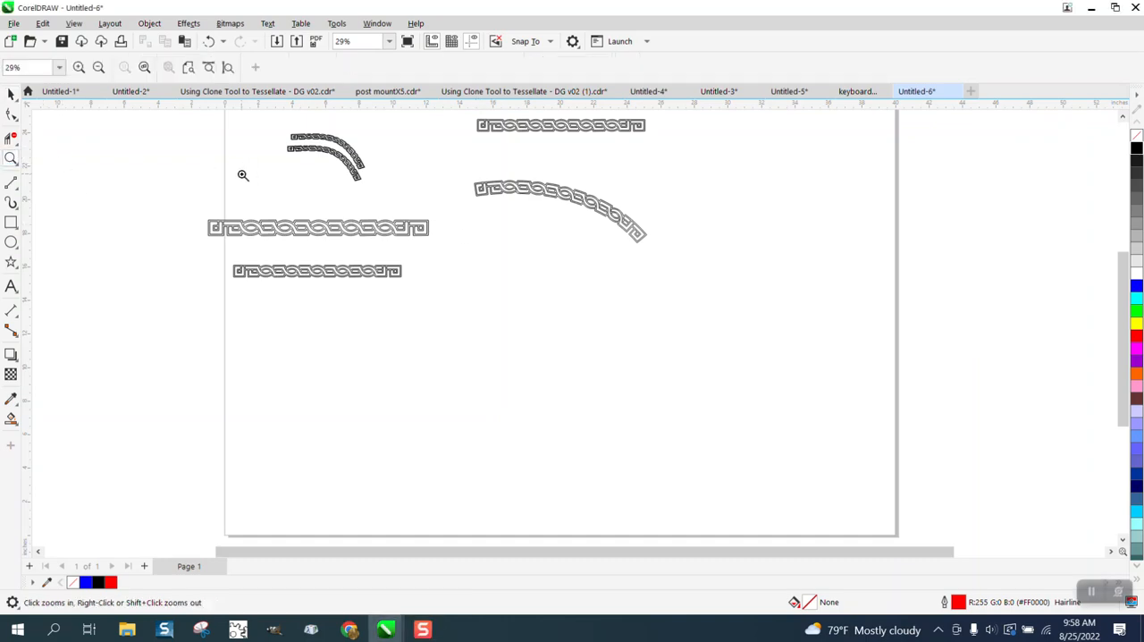
# Ungroup the straight Greek-key border pattern via the Object menu after zooming in on it
pyautogui.click(243, 175)
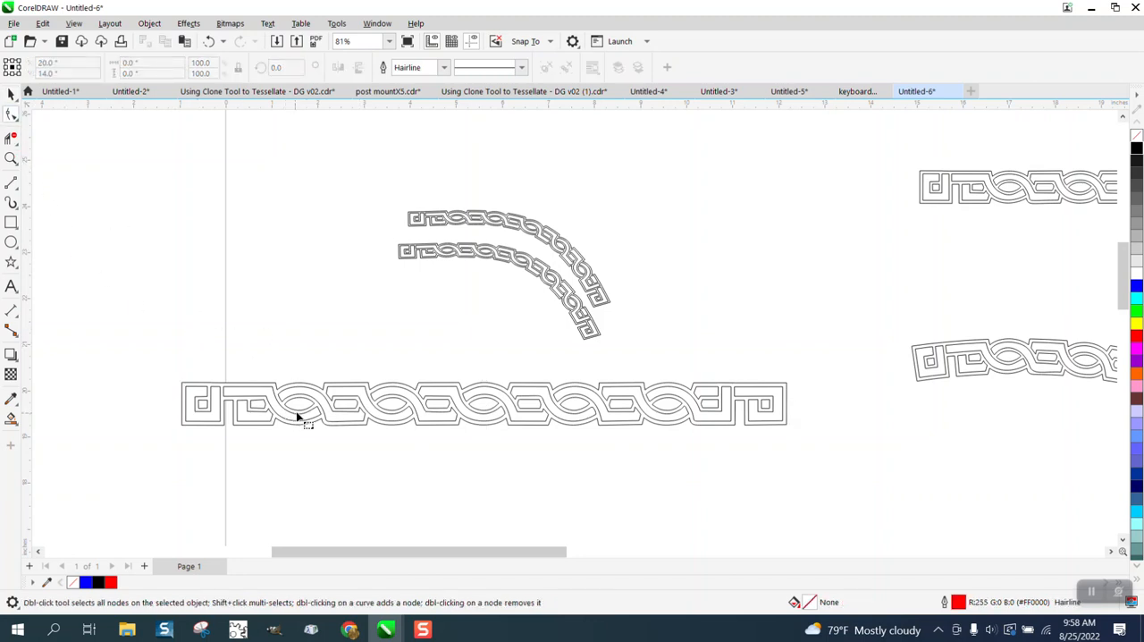
pyautogui.click(313, 411)
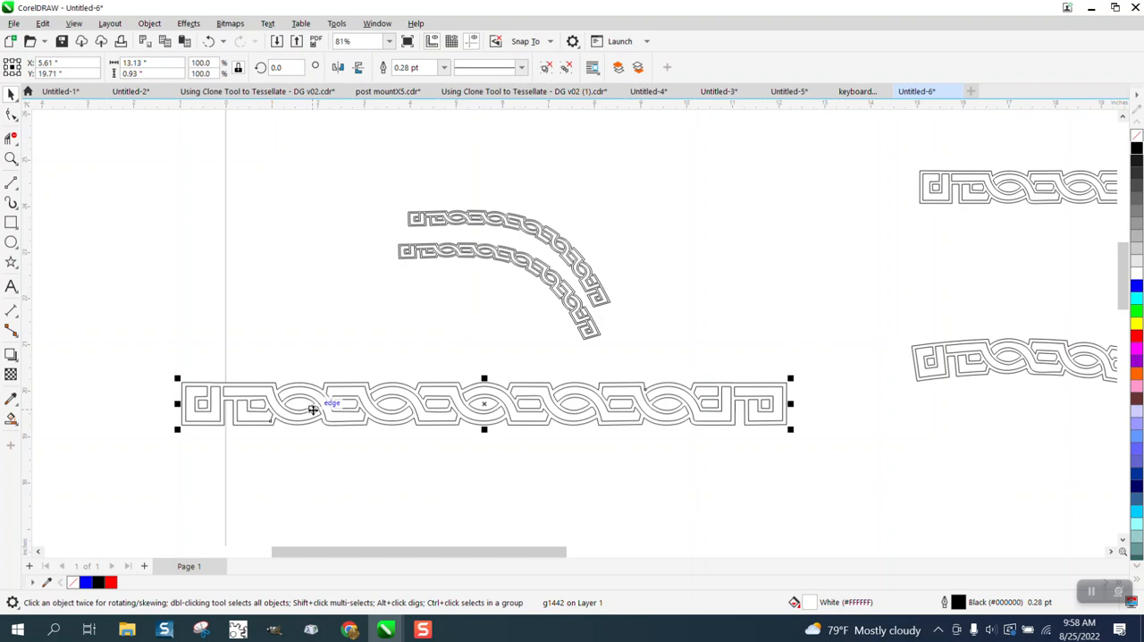
pyautogui.click(165, 23)
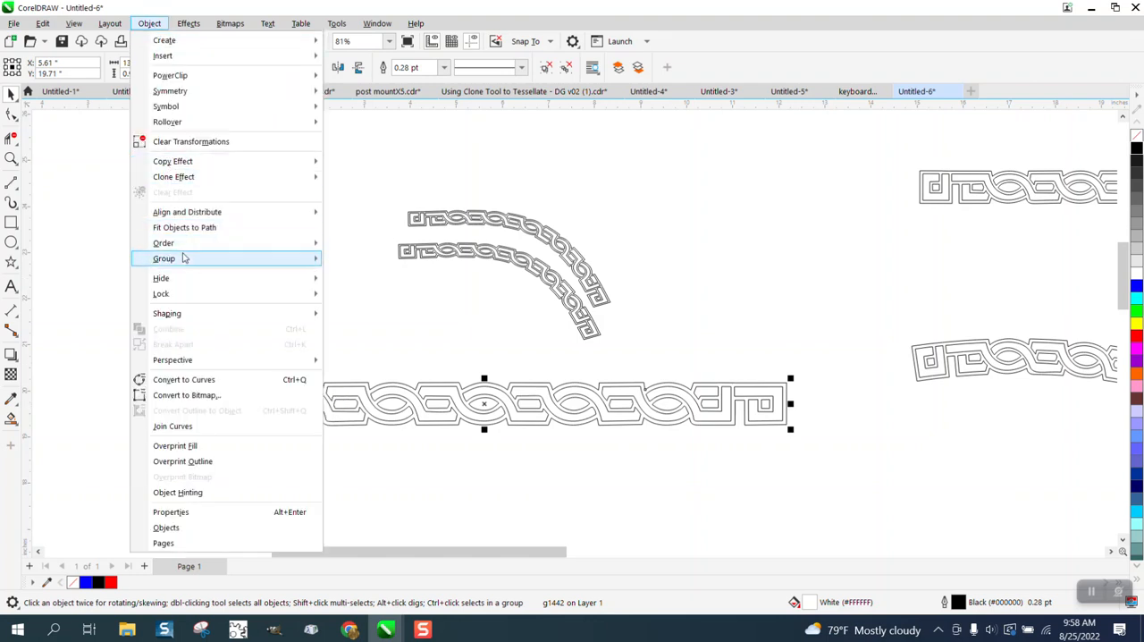
pyautogui.click(164, 257)
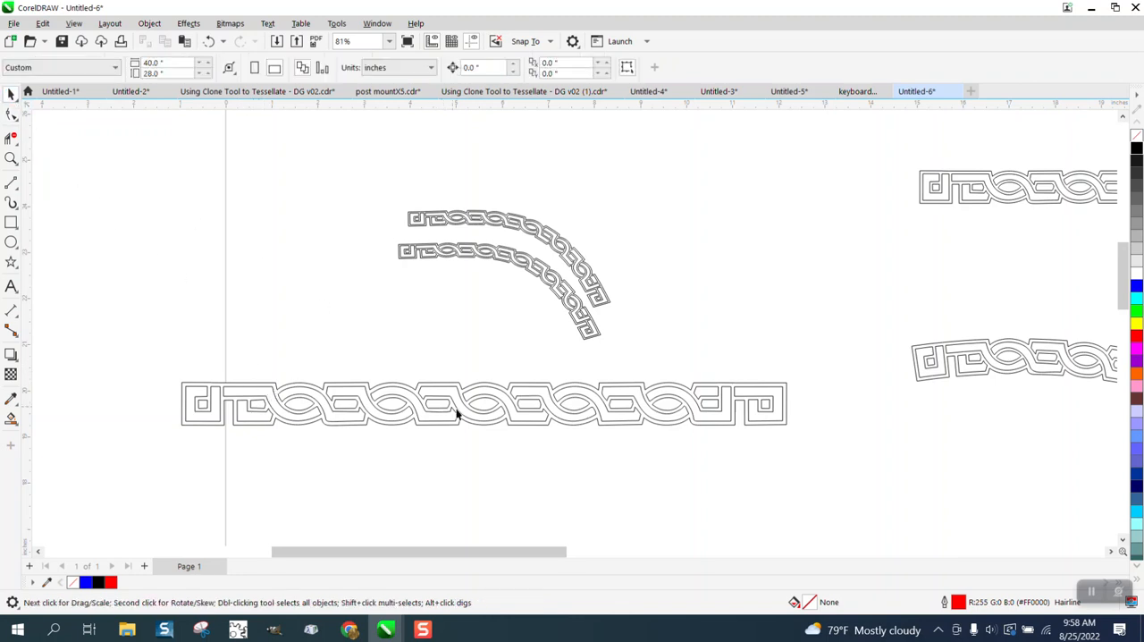
# Duplicate the straight border below the original and combine the copy into one curve
pyautogui.moveTo(482, 404); pyautogui.dragTo(483, 157)
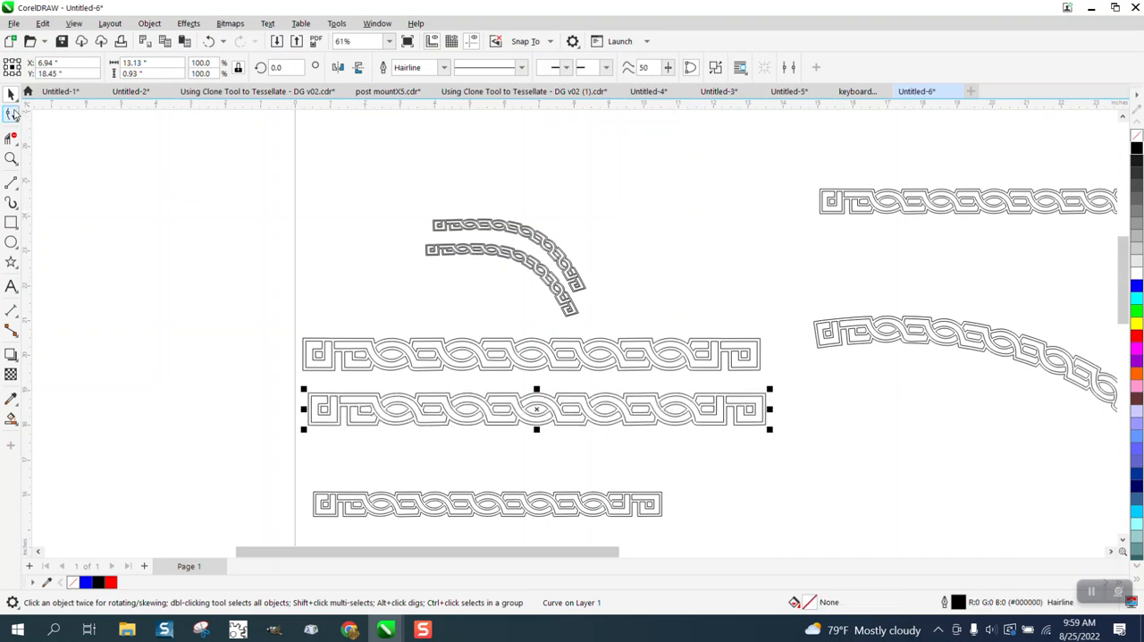
pyautogui.click(11, 115)
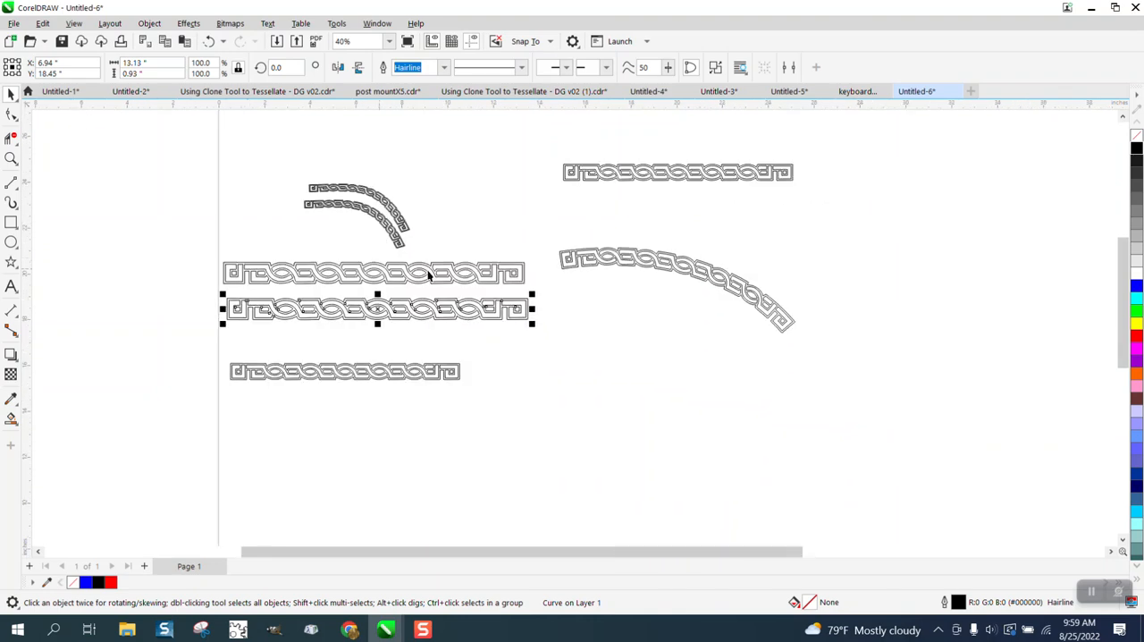
pyautogui.moveTo(659, 272)
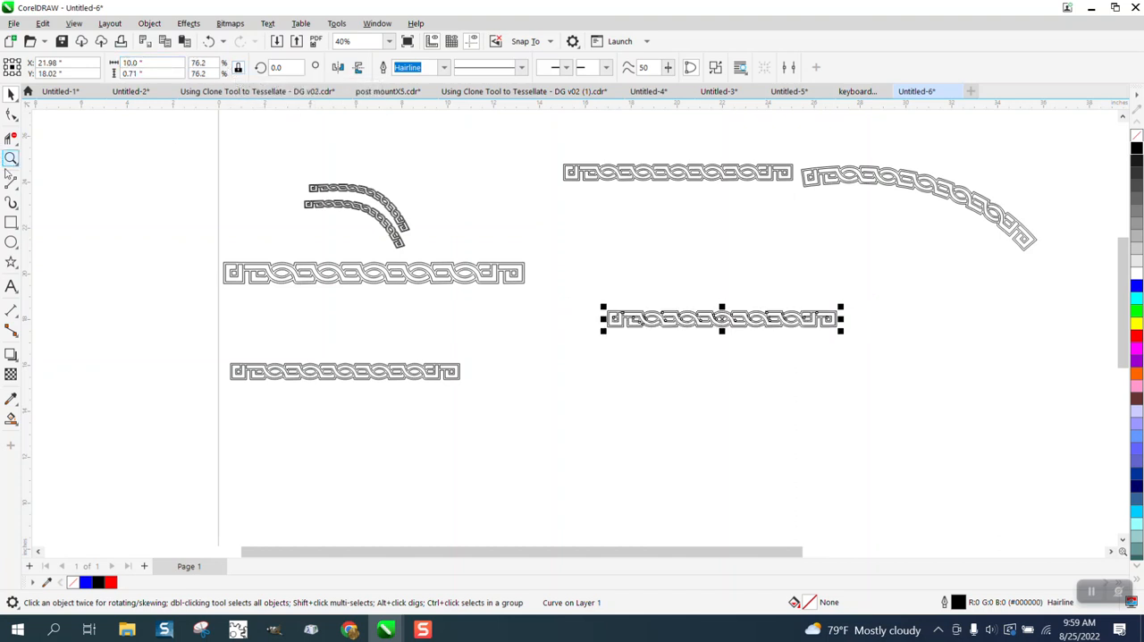
pyautogui.moveTo(105, 231)
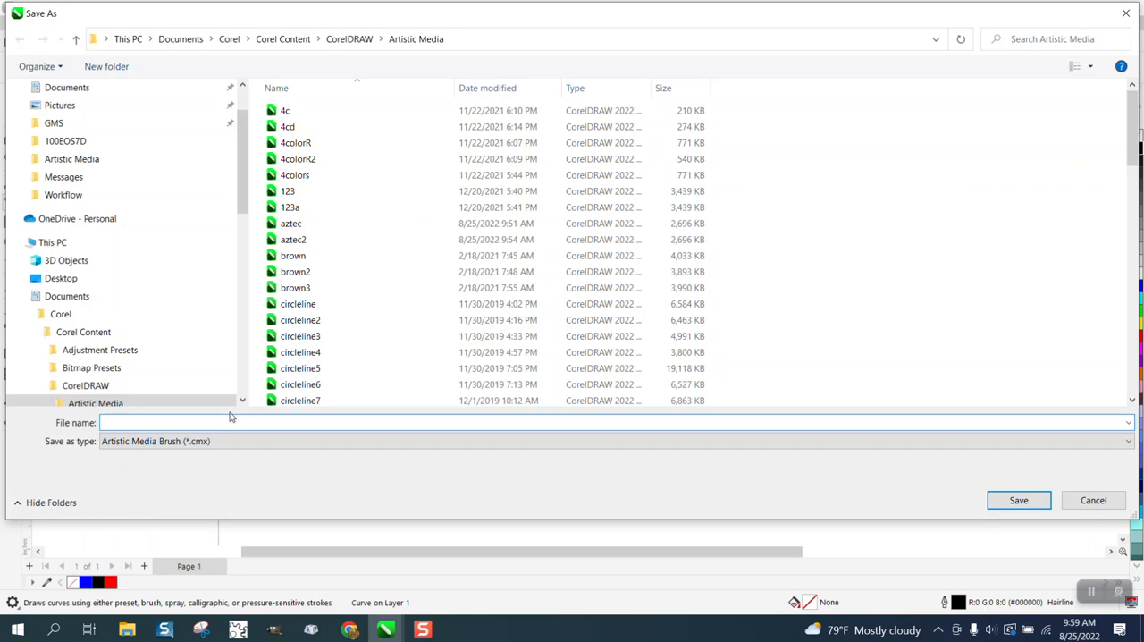
# Save the border copy as an artistic media brush named 'abc'
pyautogui.write('abc')
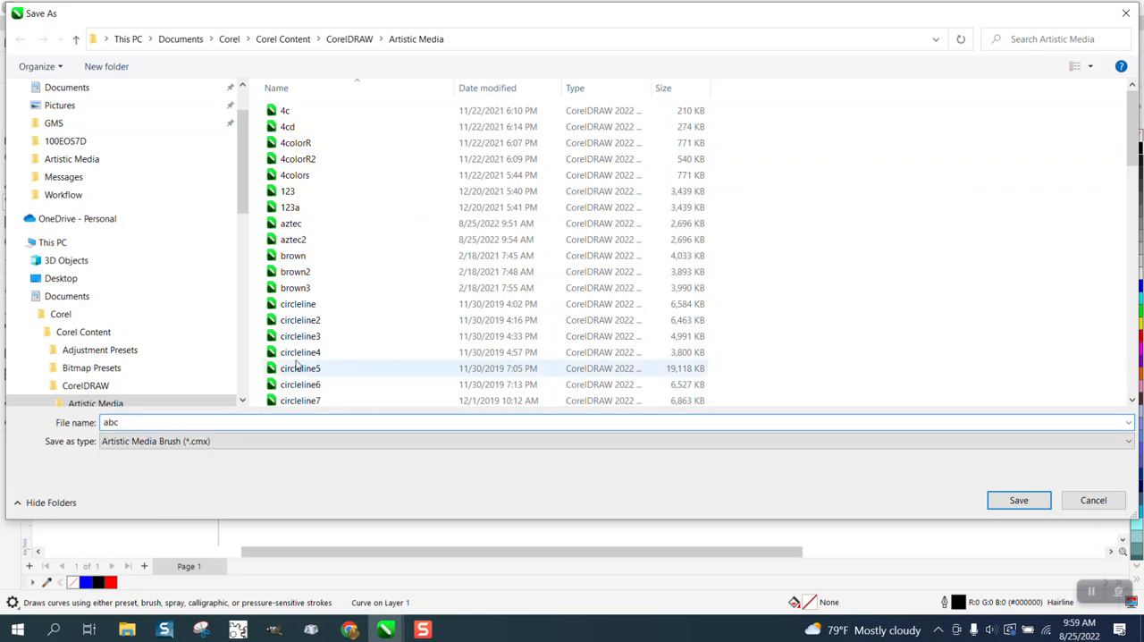
pyautogui.click(1018, 501)
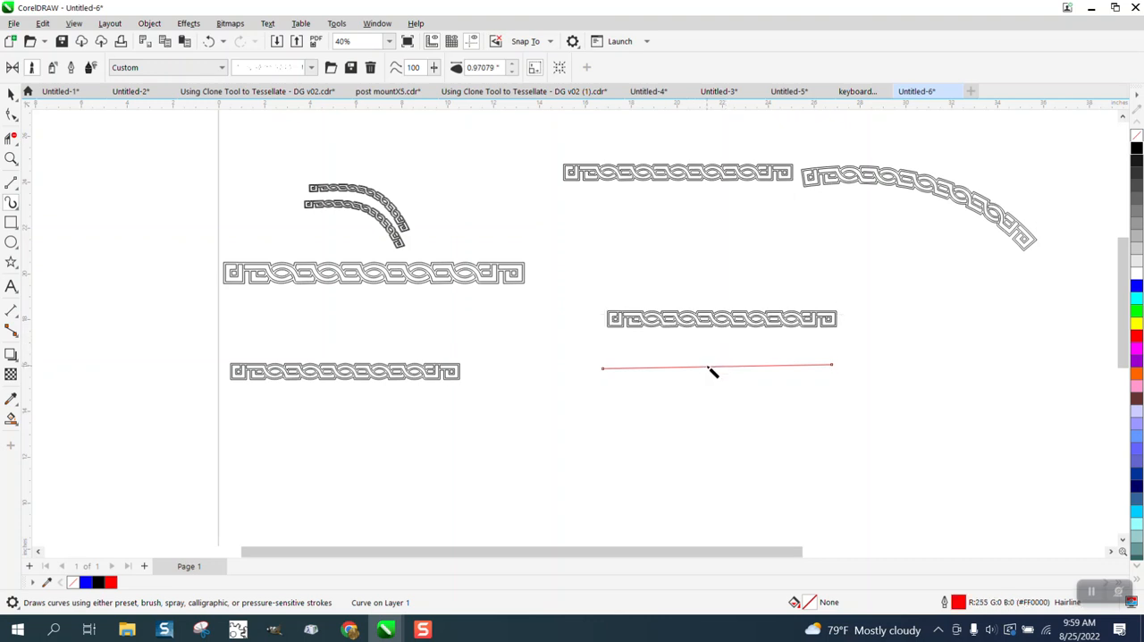
pyautogui.moveTo(389, 118)
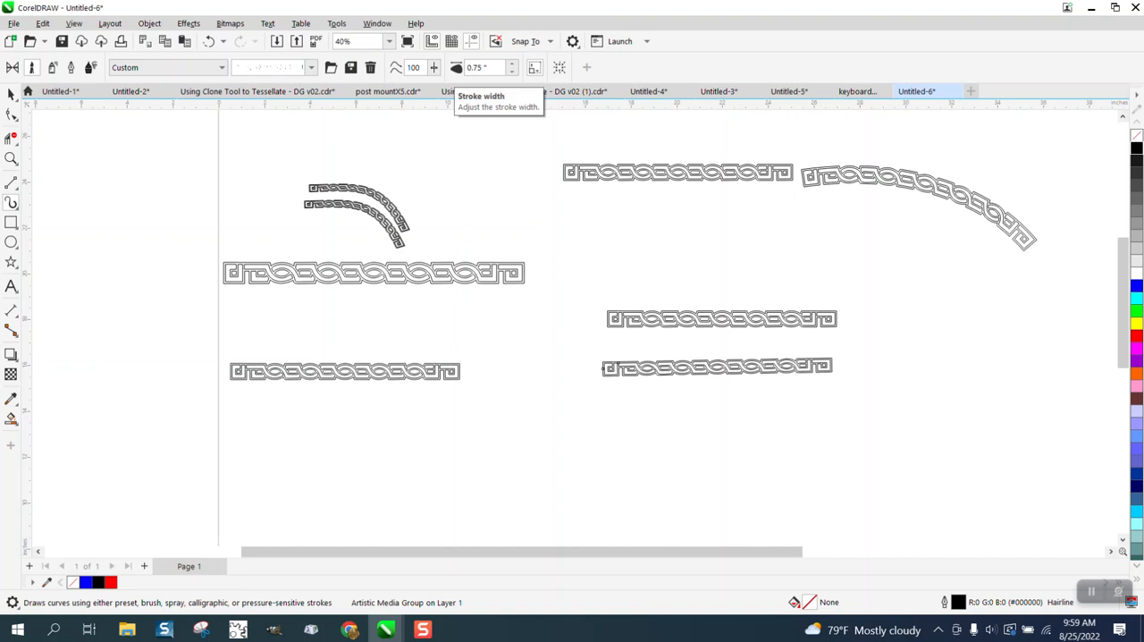
pyautogui.moveTo(89, 159)
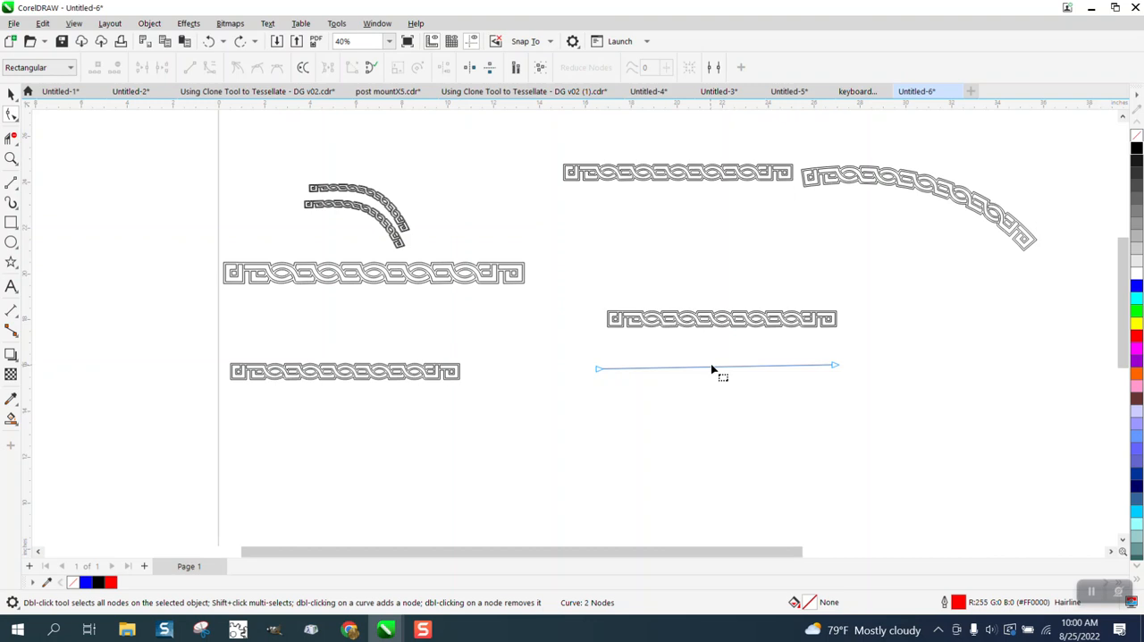
# Bend the lower brush-stroked line downward into a smooth curve with the Shape tool
pyautogui.moveTo(833, 365); pyautogui.dragTo(840, 400)
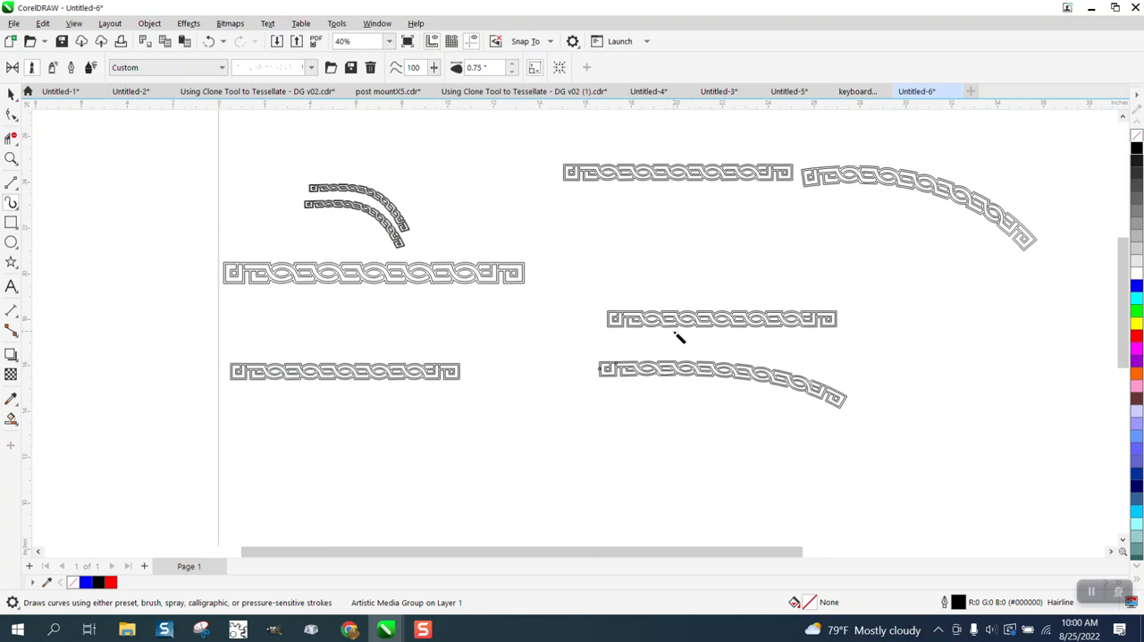
pyautogui.click(10, 157)
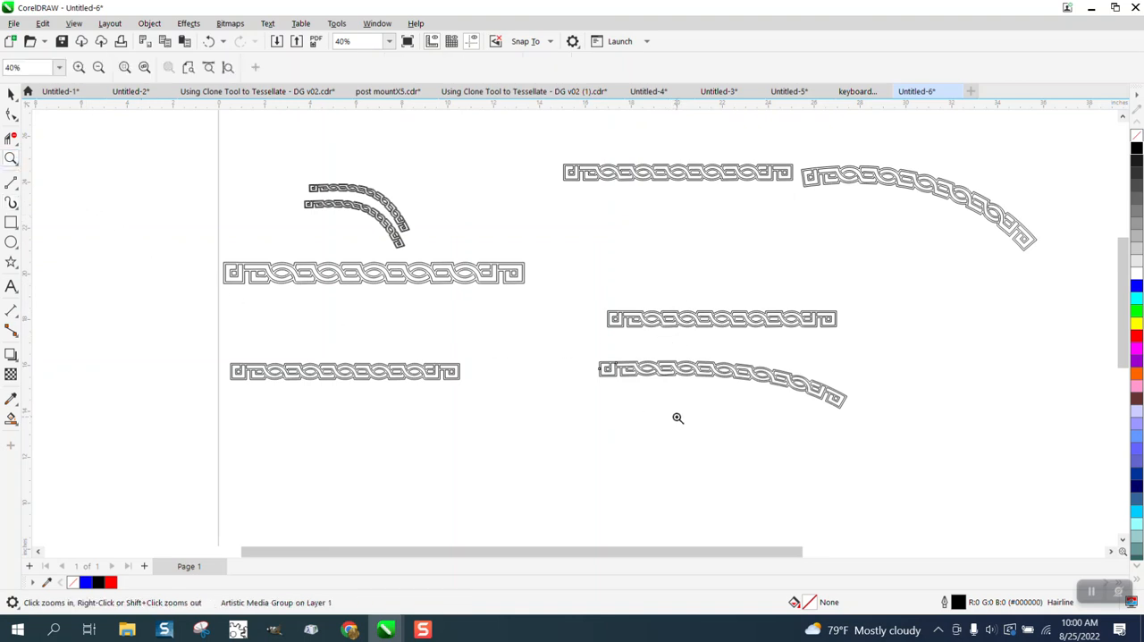
# Zoom in on the curved border and break the artistic media stroke apart
pyautogui.click(678, 418)
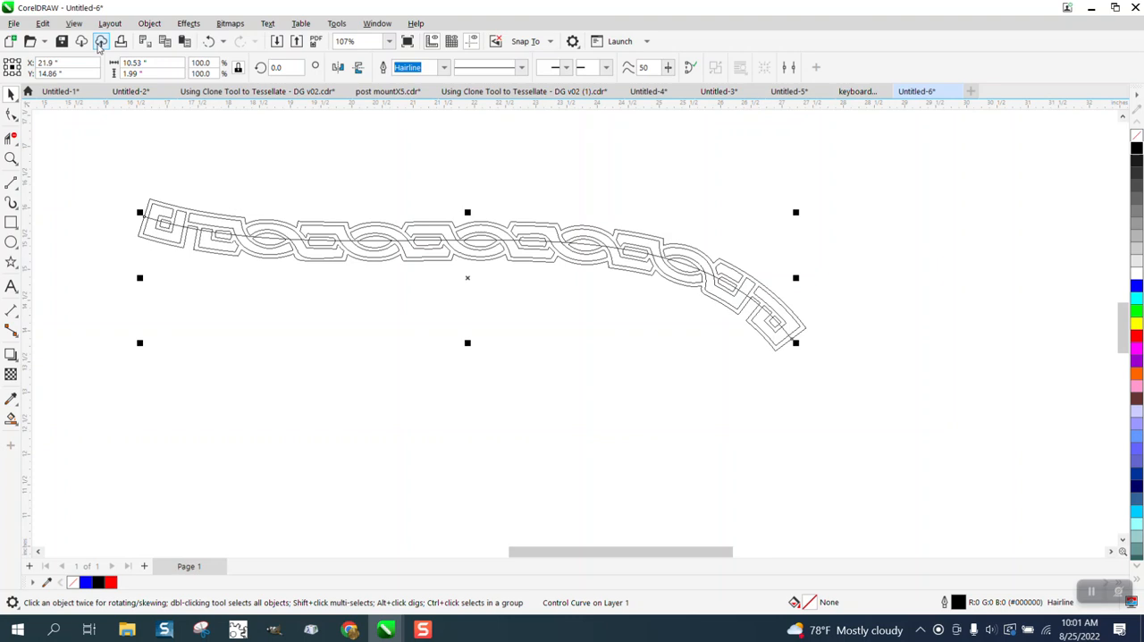
# Smart-fill the curved border pattern solid black, leaving the control curve separate
pyautogui.click(79, 23)
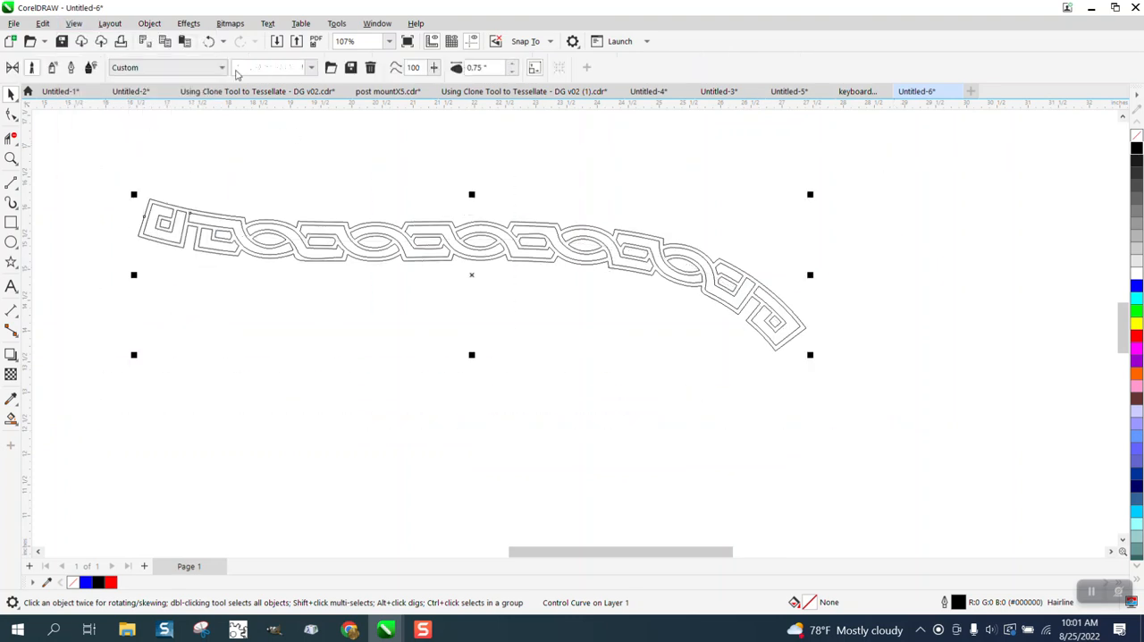
pyautogui.click(150, 24)
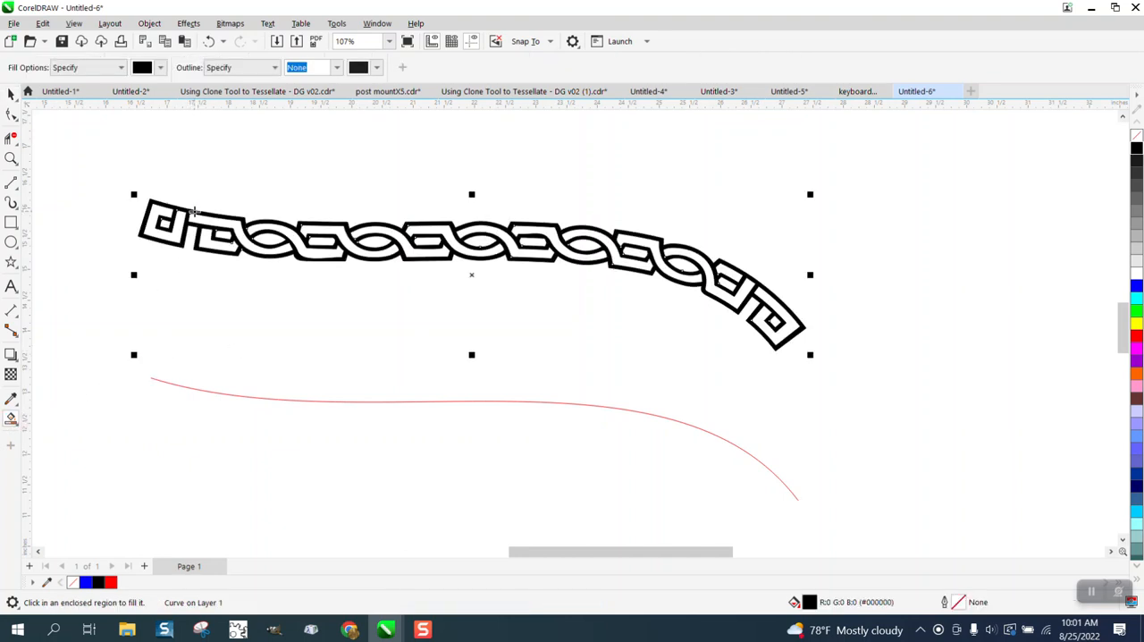
pyautogui.moveTo(620, 309)
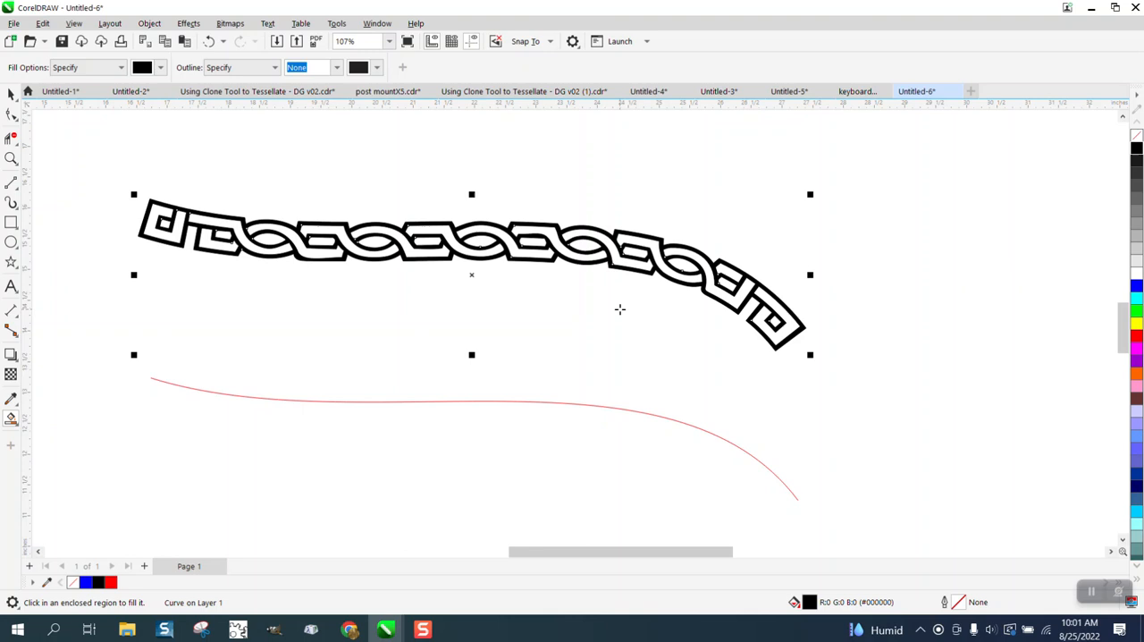